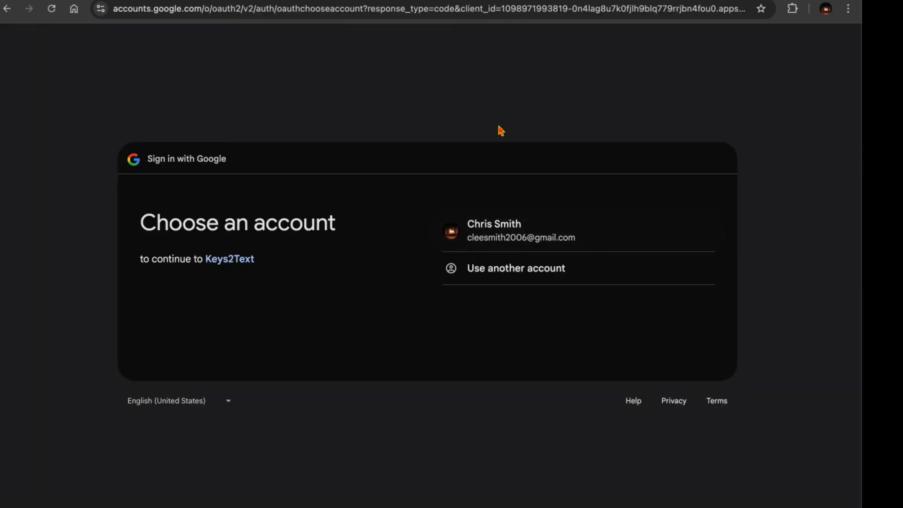
Continue with the listed Google account so Keys2Text loads its empty chat page.
click(518, 230)
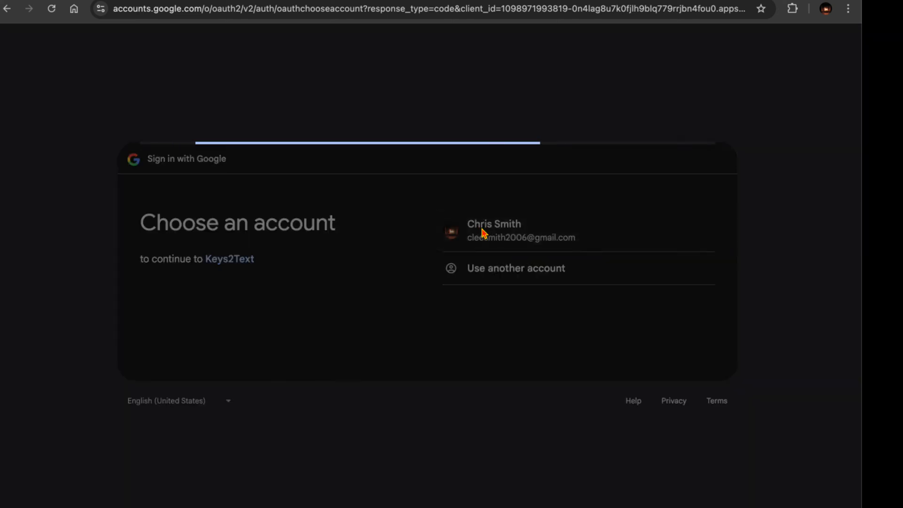
click(520, 230)
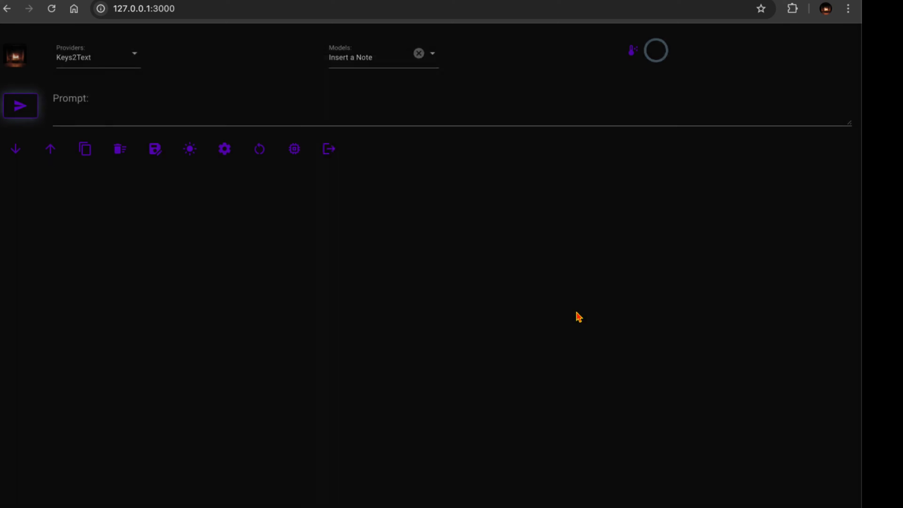
mouse_move(240, 142)
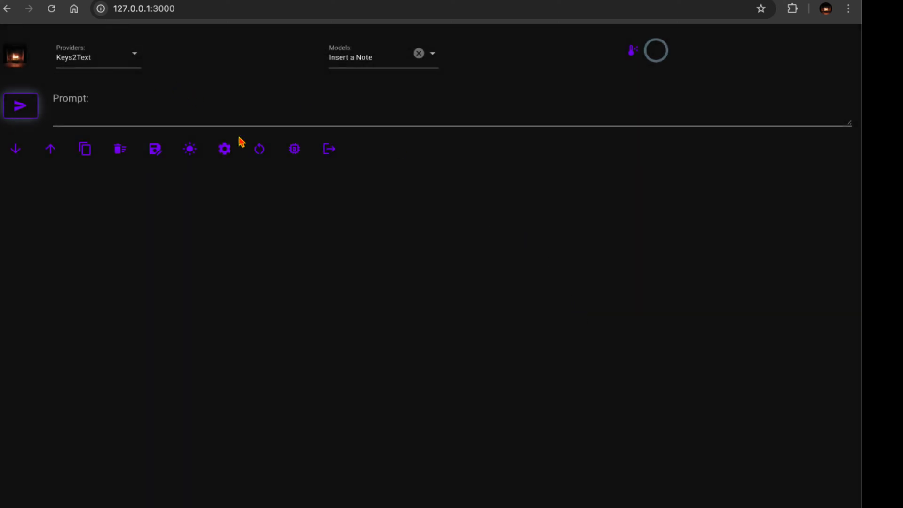
mouse_move(266, 178)
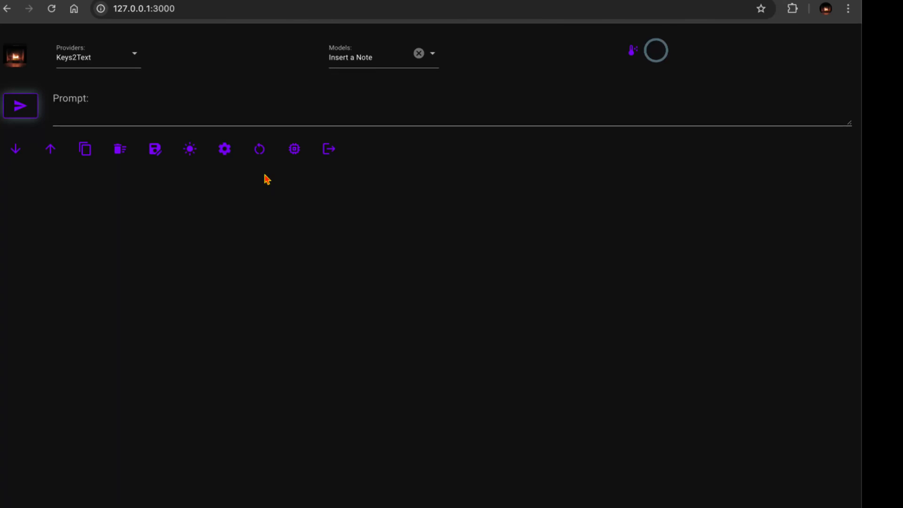
Show the side drawer with version, last sign-in, the eight providers and the profile.
click(15, 55)
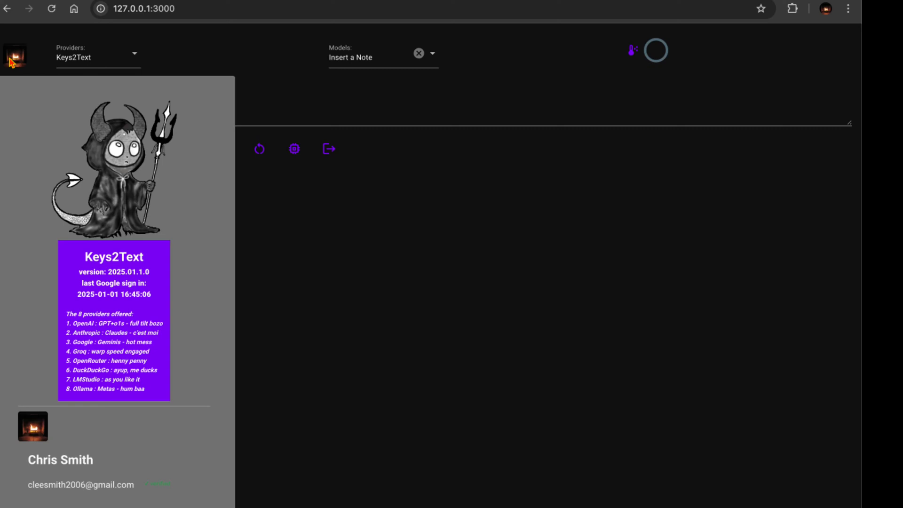
mouse_move(115, 61)
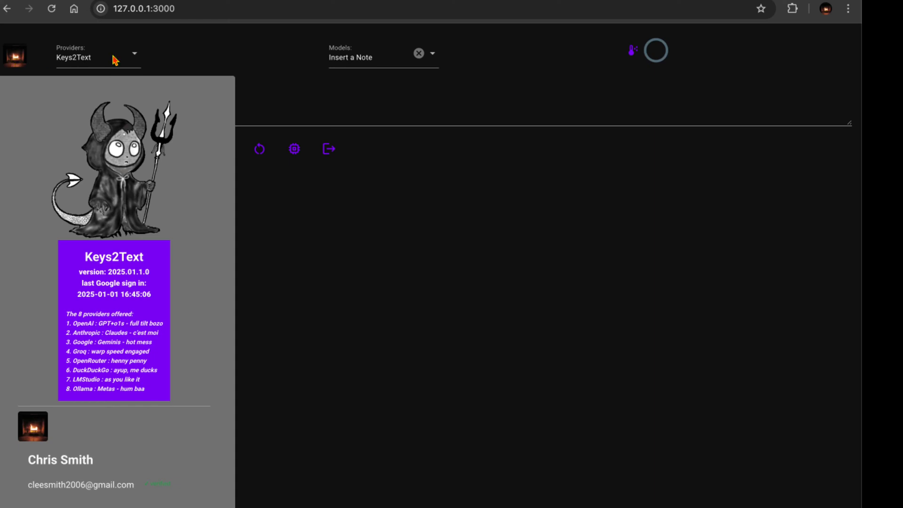
Choose the Vitals note from Models to show SDK versions and API-key links.
click(431, 52)
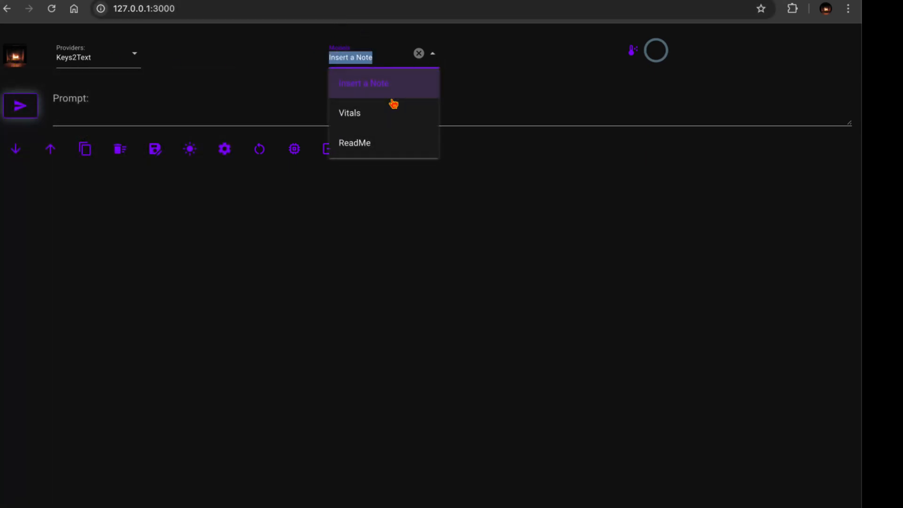
click(349, 112)
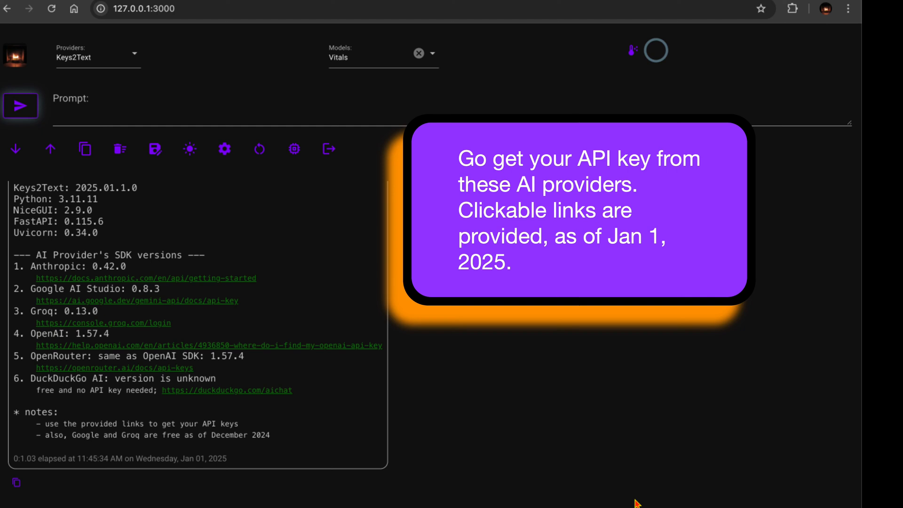
mouse_move(239, 282)
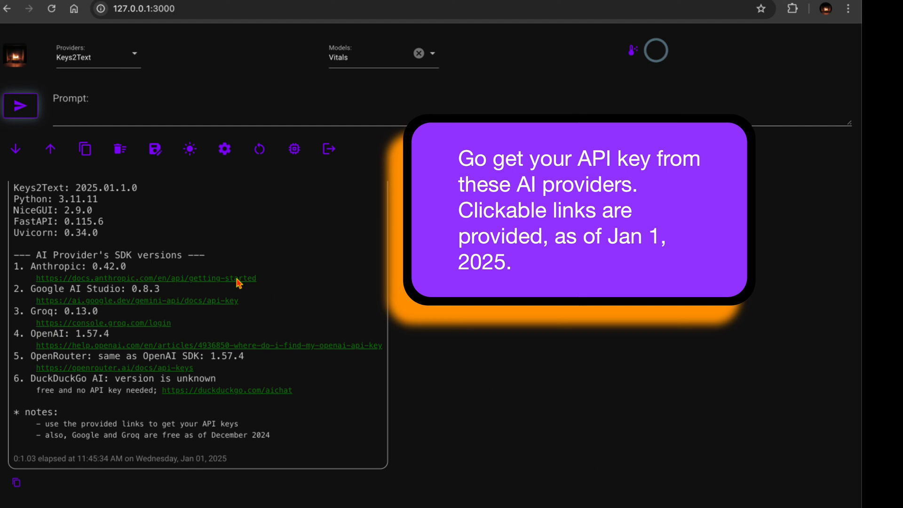
mouse_move(258, 388)
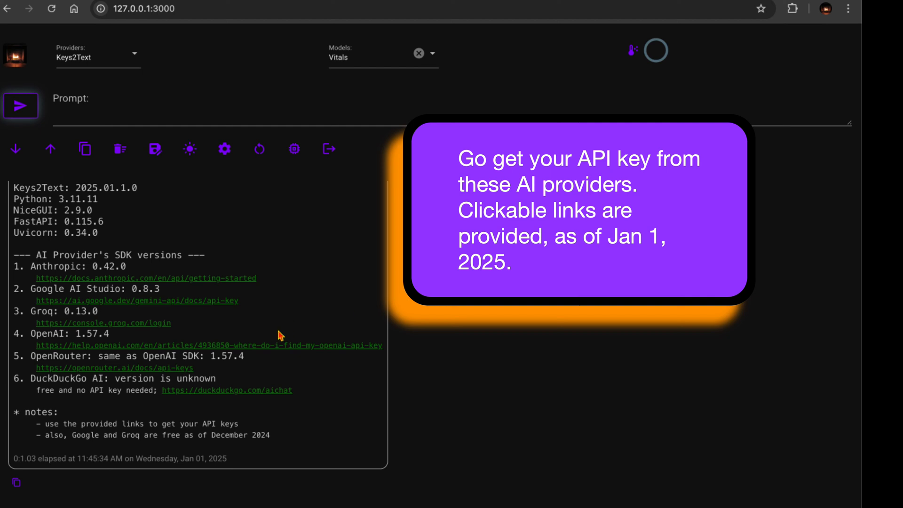
mouse_move(257, 401)
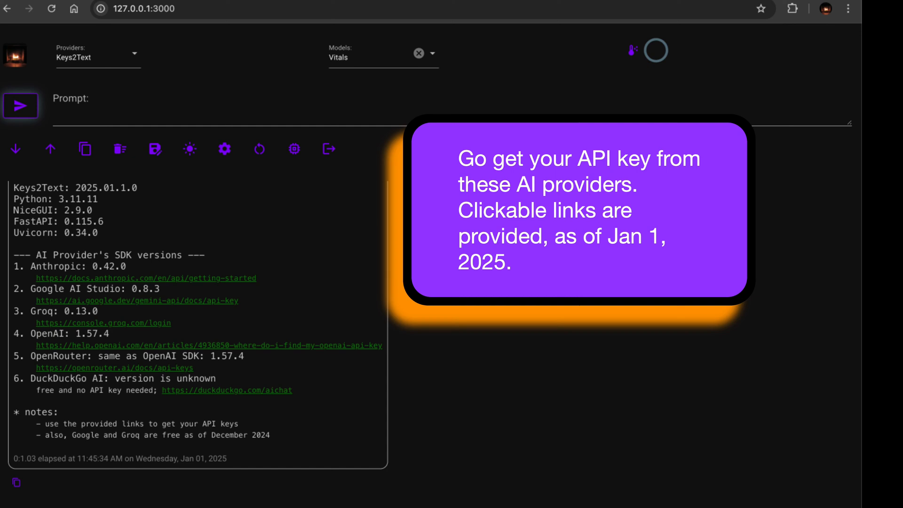
mouse_move(632, 500)
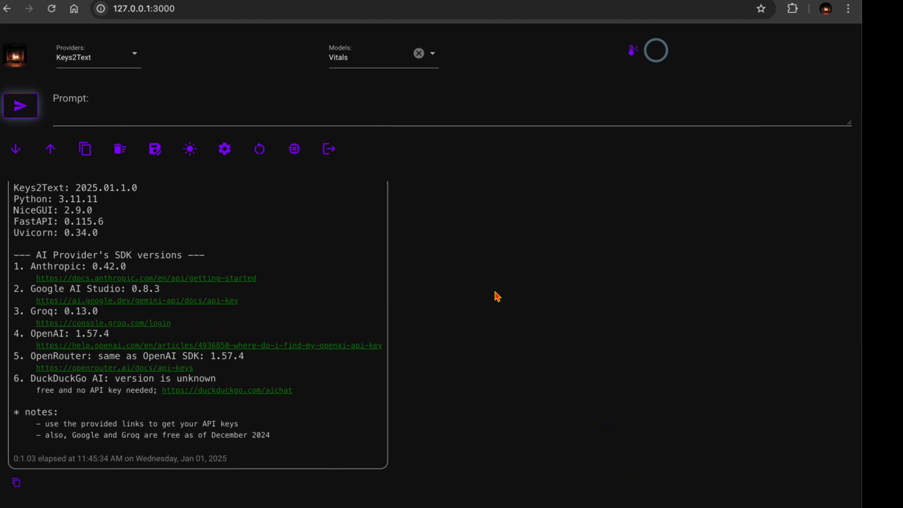
mouse_move(489, 288)
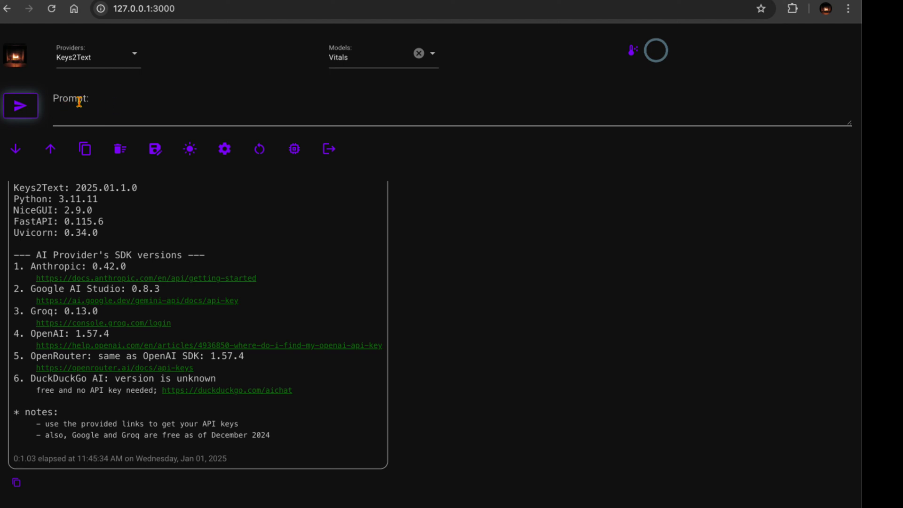
mouse_move(130, 75)
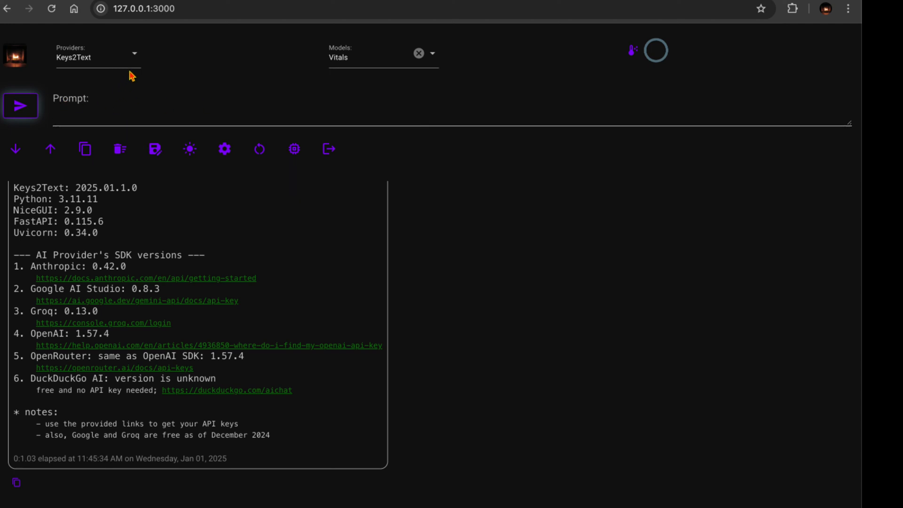
mouse_move(121, 138)
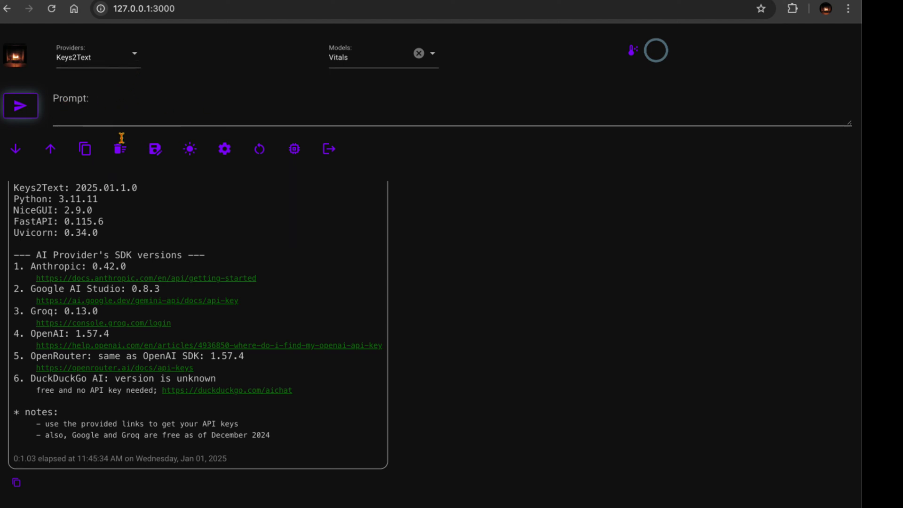
Make Groq the provider and llama-3.3-70b-versatile the model, filtering with '3.3'.
click(120, 148)
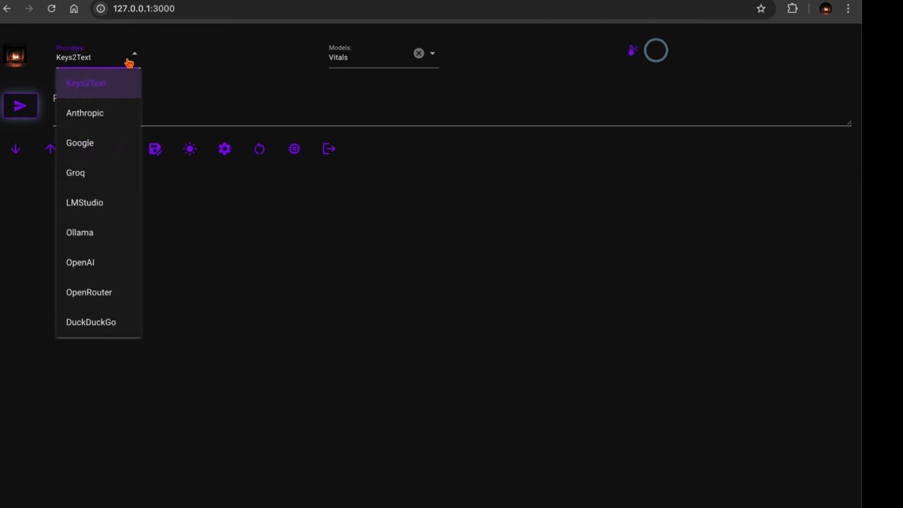
mouse_move(79, 233)
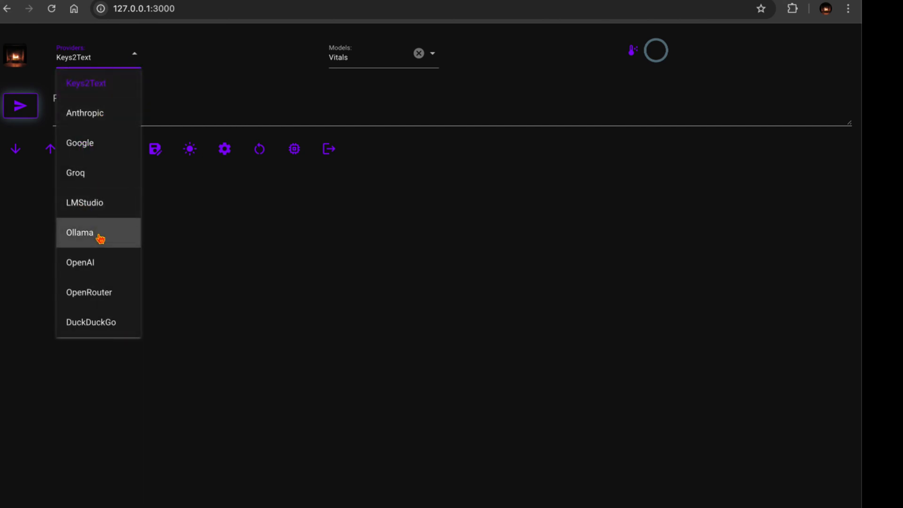
click(75, 173)
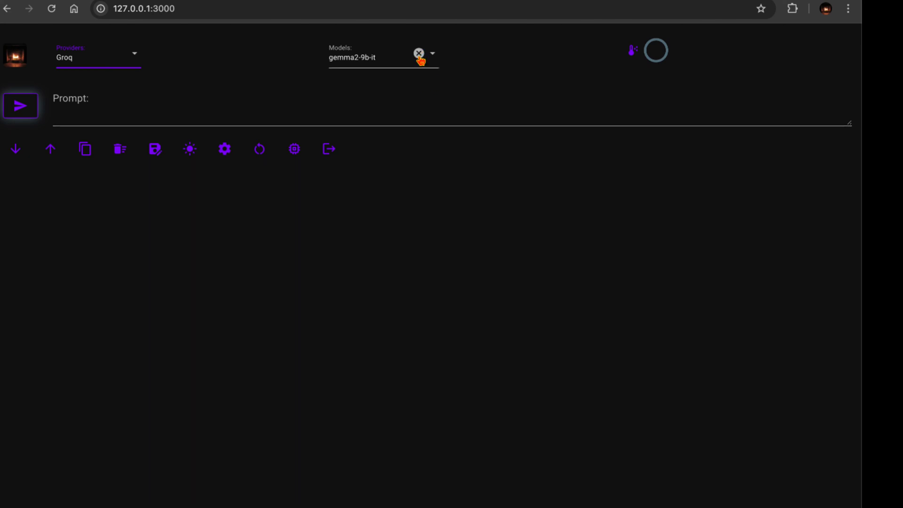
click(417, 53)
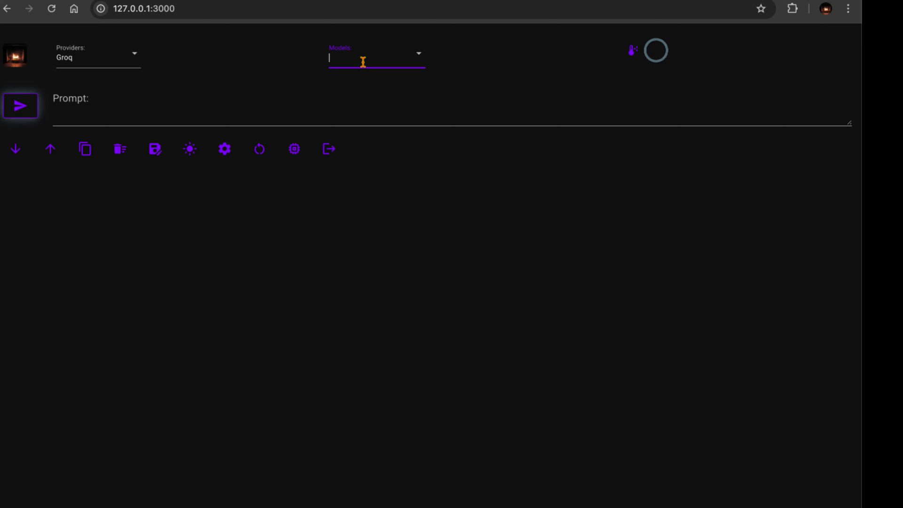
text(3.3)
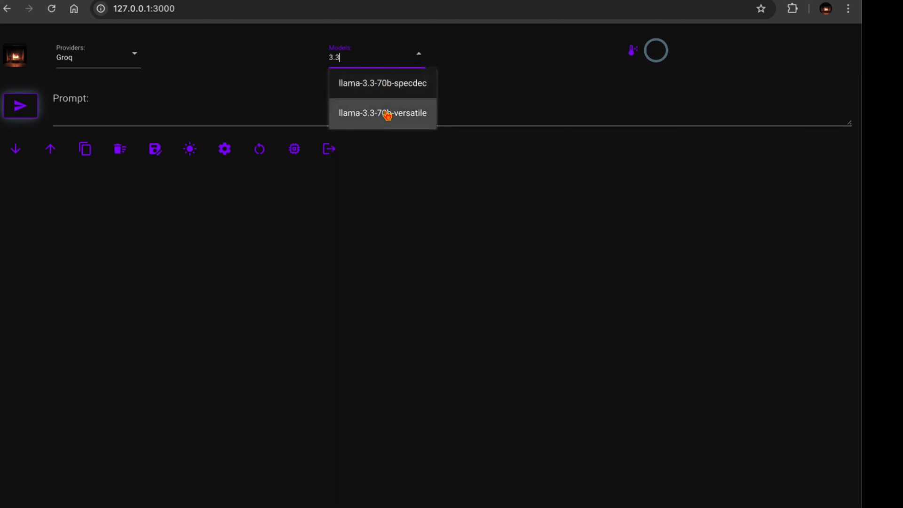
click(382, 113)
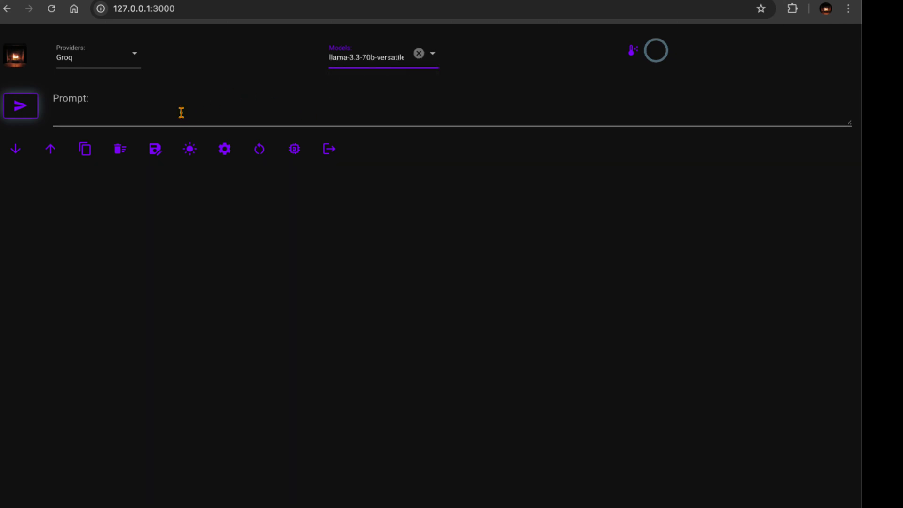
Send the prompt 'list planets' and get the reply naming the eight planets.
text(list)
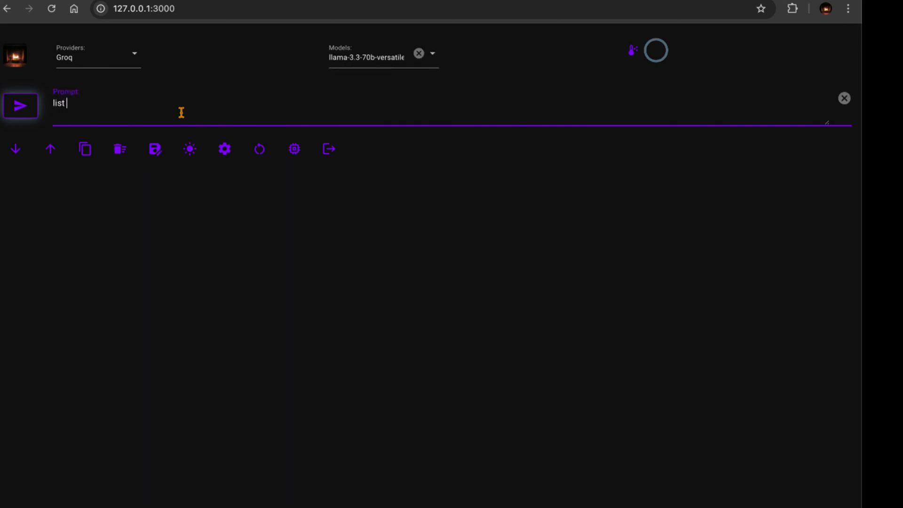
text(planets)
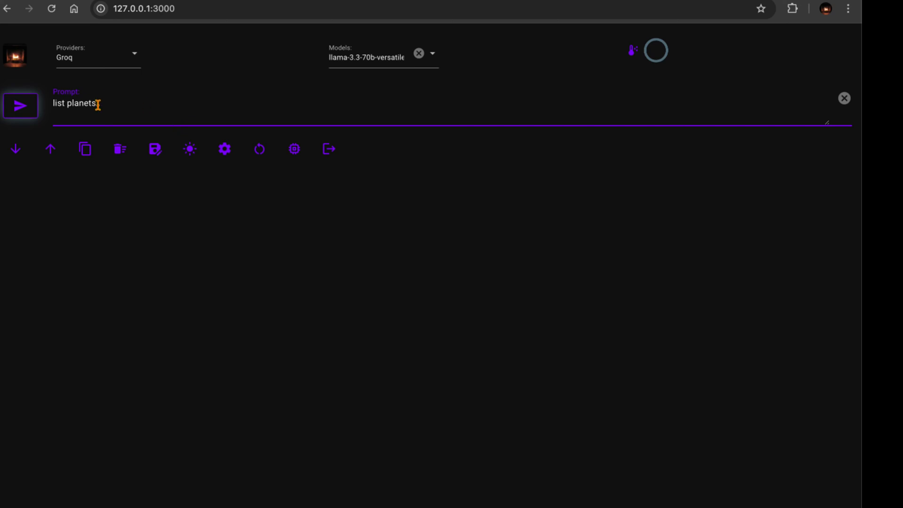
click(21, 105)
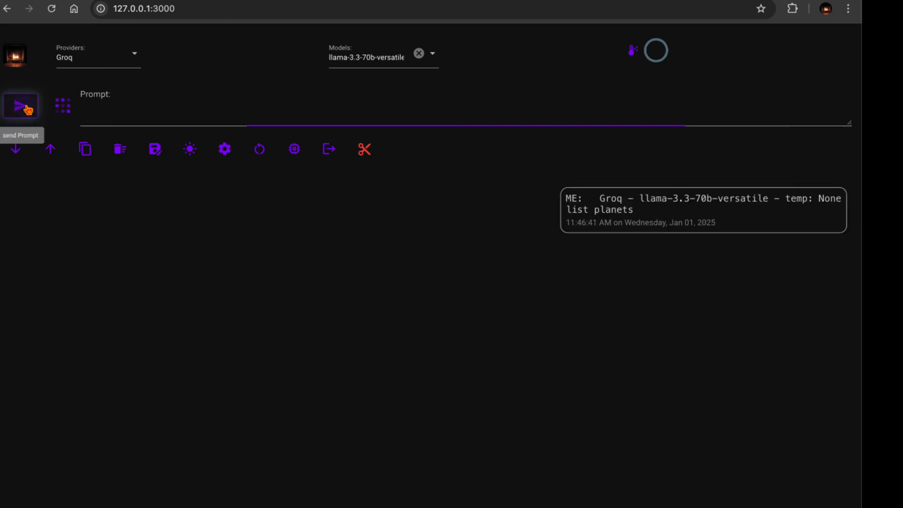
click(20, 107)
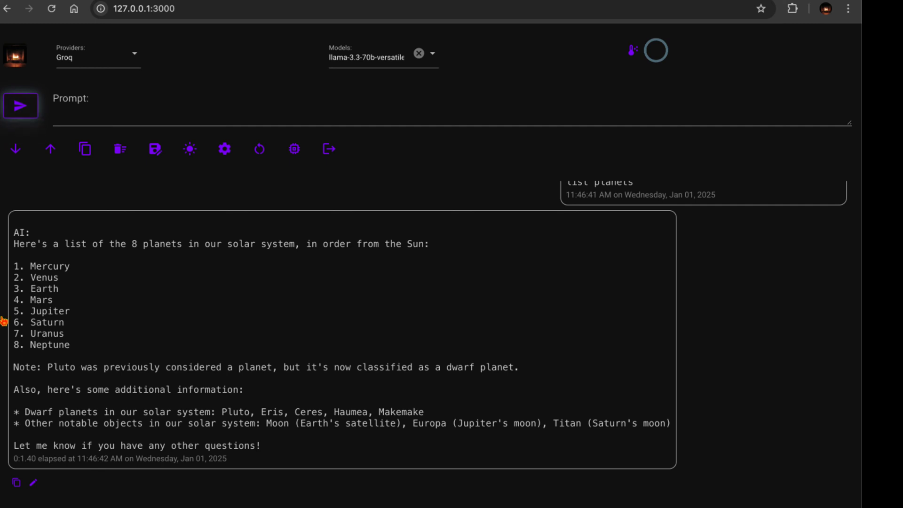
mouse_move(34, 482)
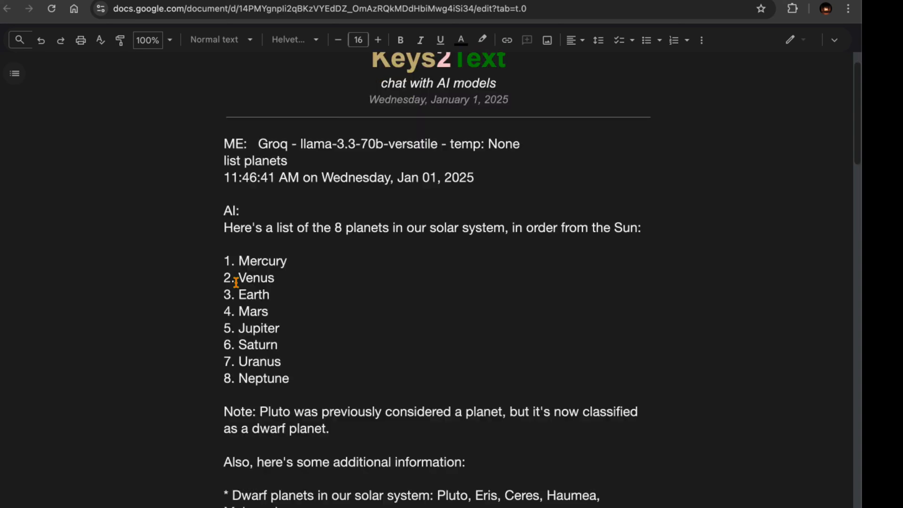
Delete the pasted Groq chat text, leaving only the Keys2Text title and date.
scroll(down, 3)
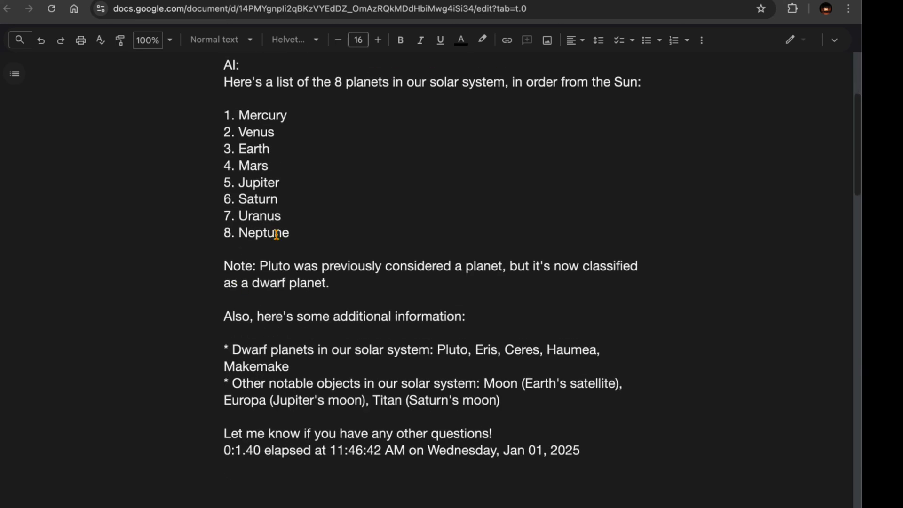
scroll(up, 3)
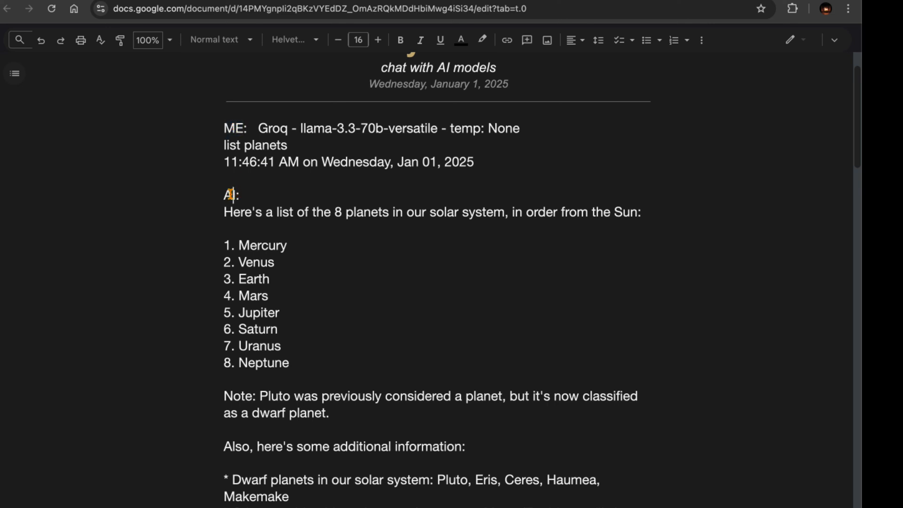
double_click(229, 195)
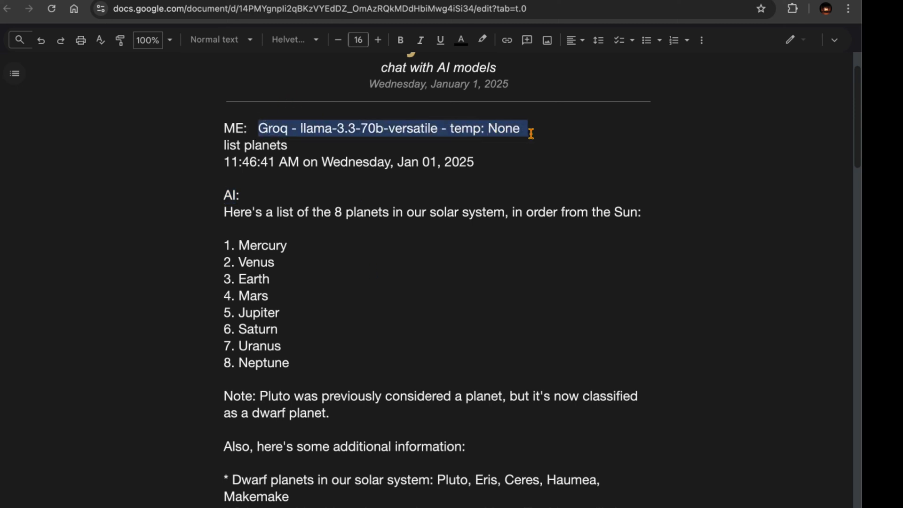
click(224, 128)
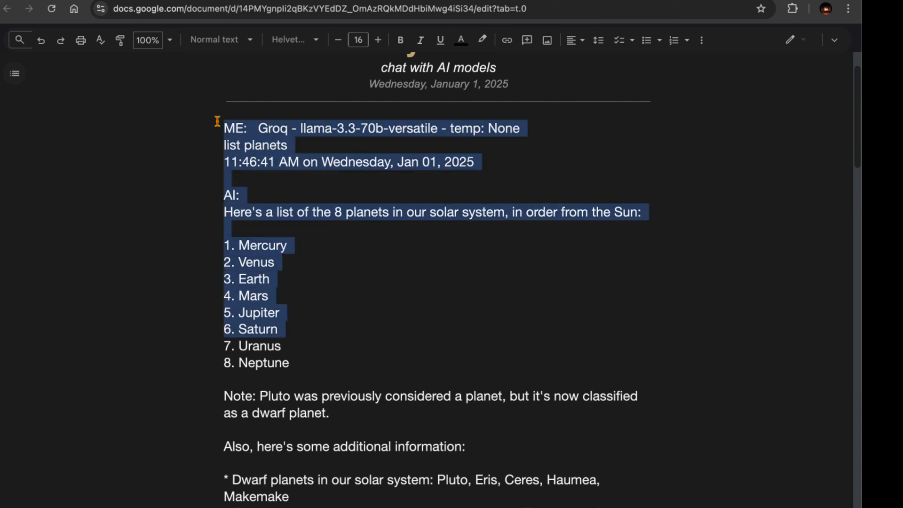
scroll(down, 3)
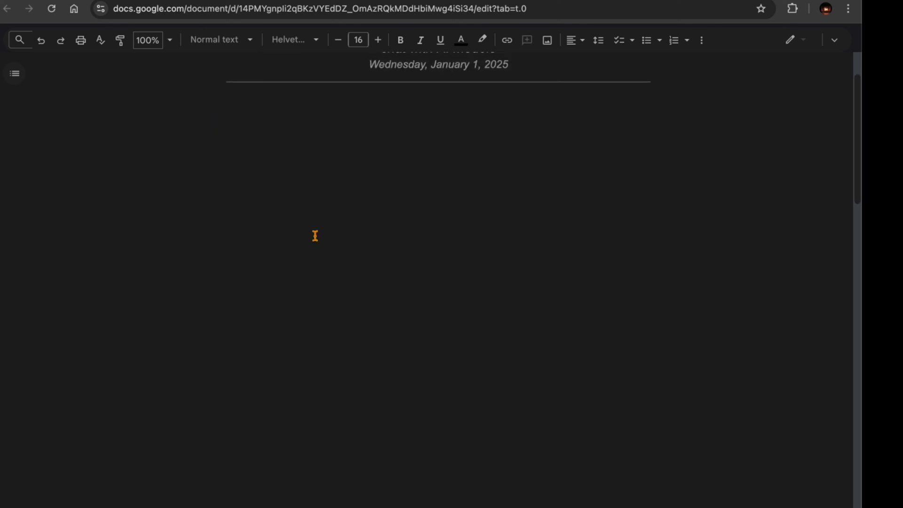
scroll(up, 3)
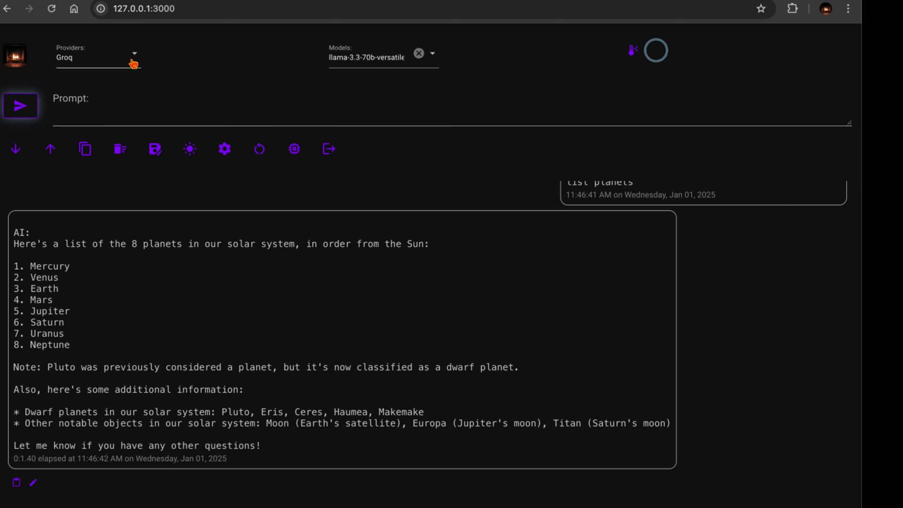
mouse_move(34, 482)
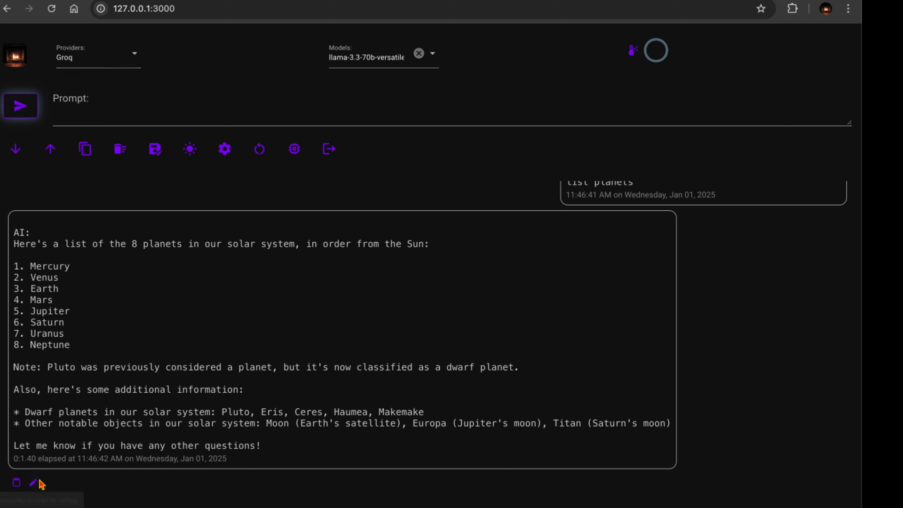
click(34, 484)
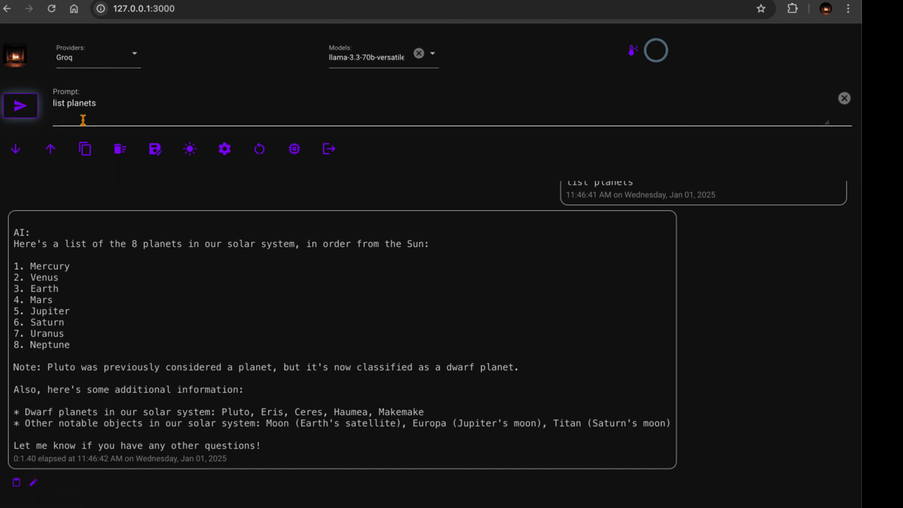
double_click(83, 103)
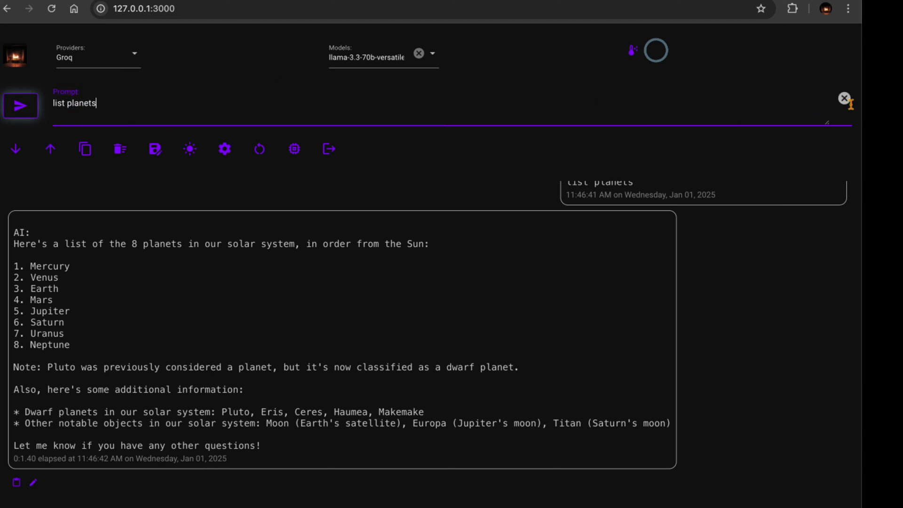
mouse_move(843, 98)
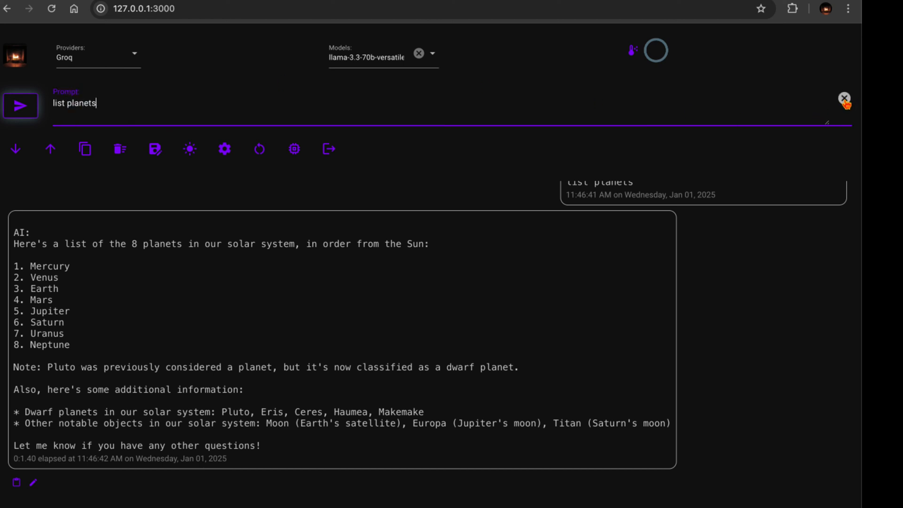
click(842, 98)
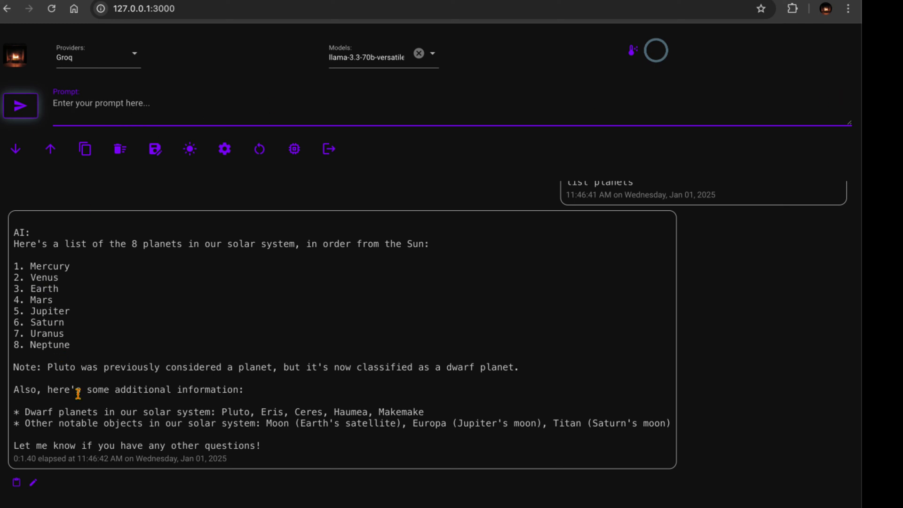
mouse_move(148, 265)
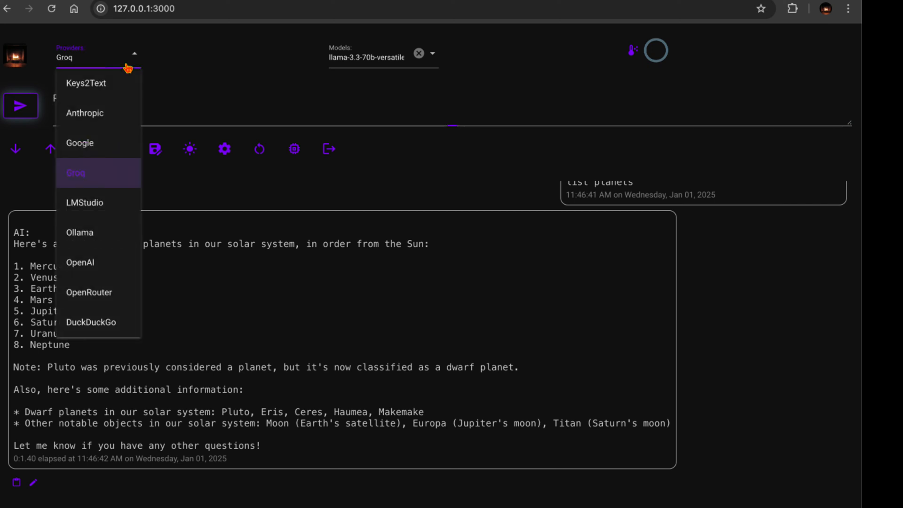
Make OpenRouter's google/gemini-2.0-flash-exp the model and write 'which is biggest'.
click(89, 292)
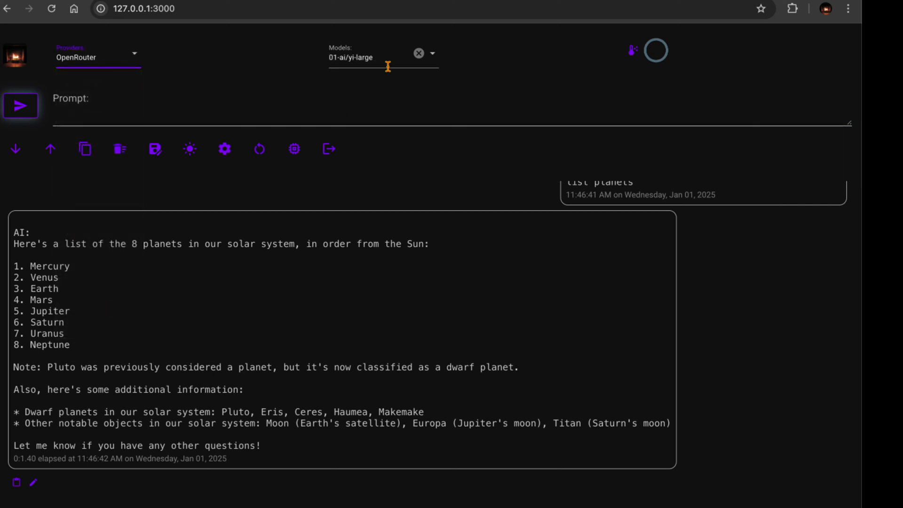
click(417, 53)
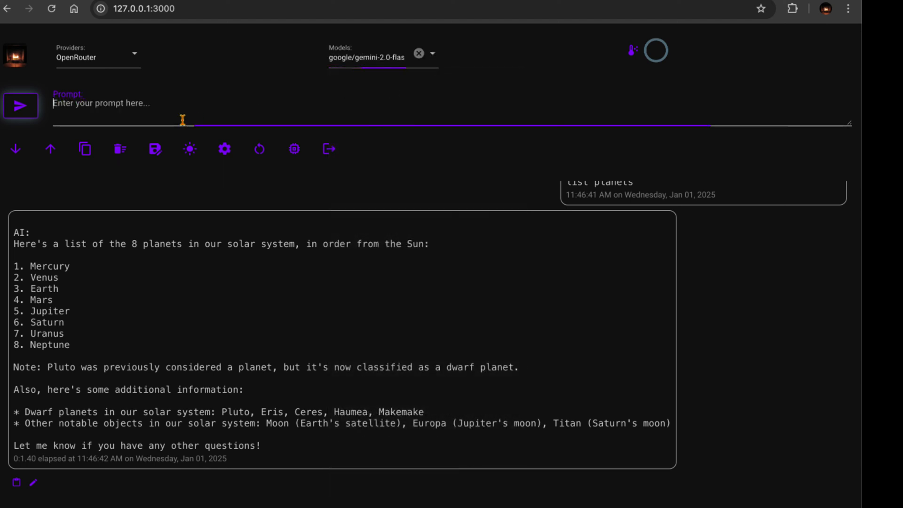
text(which is)
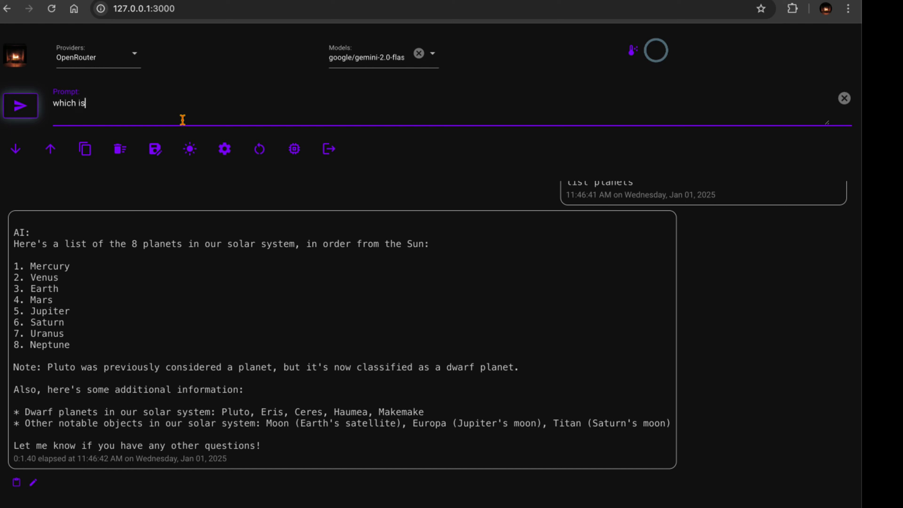
text(biggest)
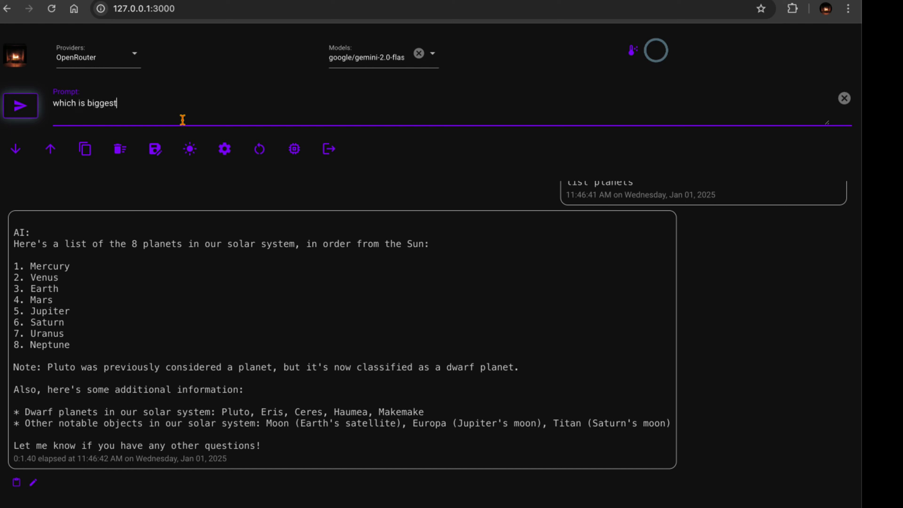
Send the question, get Jupiter as the answer, and copy the entire chat history.
click(21, 106)
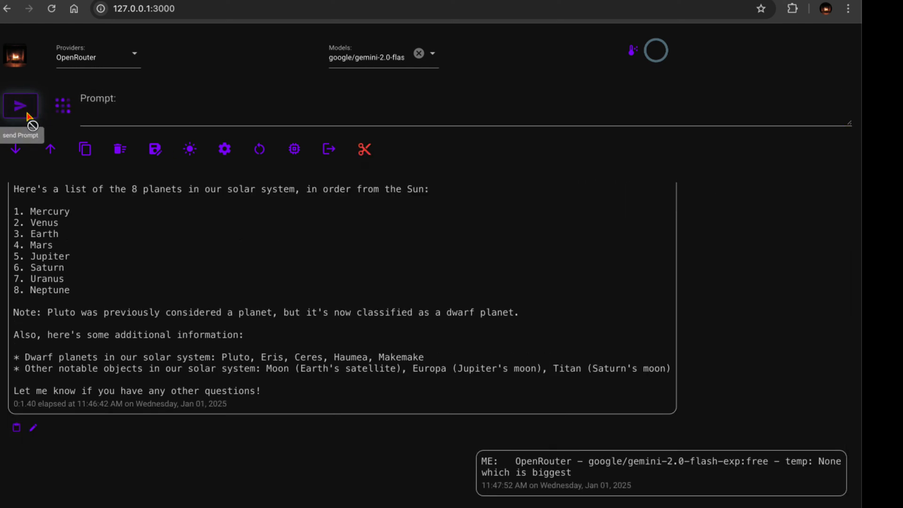
click(21, 107)
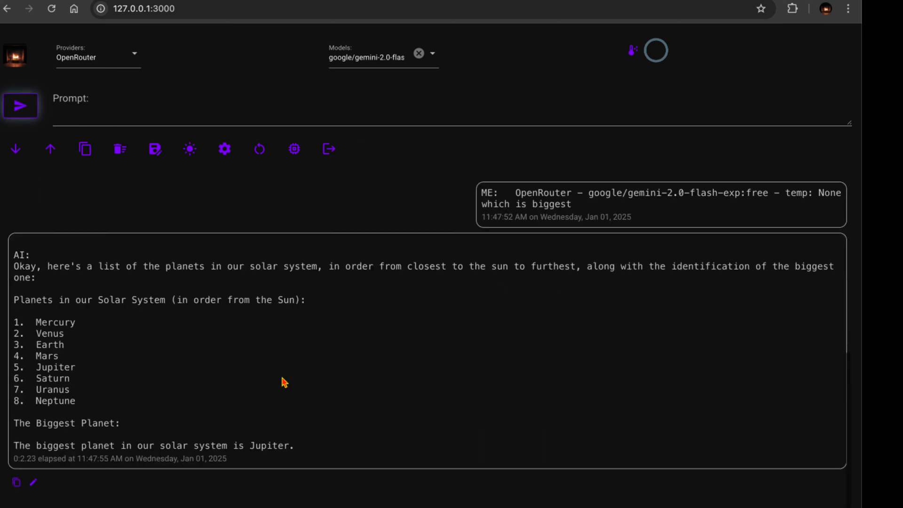
mouse_move(274, 342)
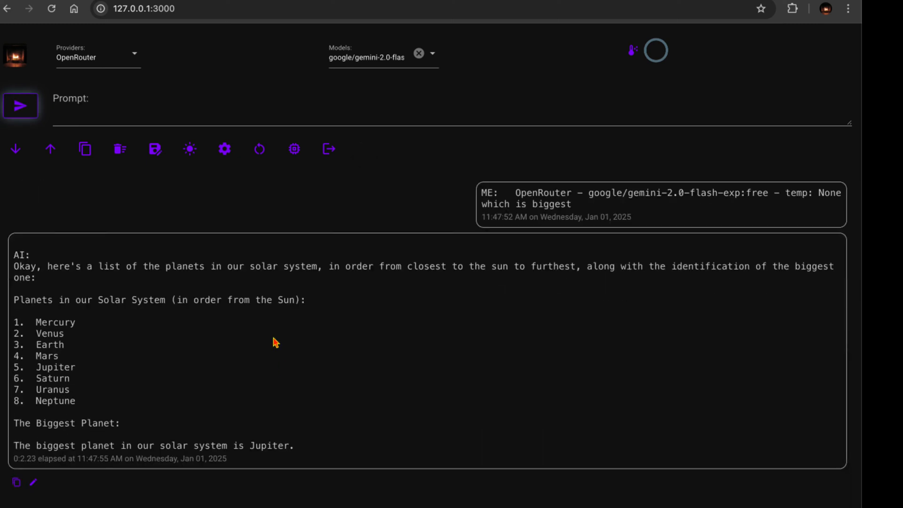
mouse_move(85, 148)
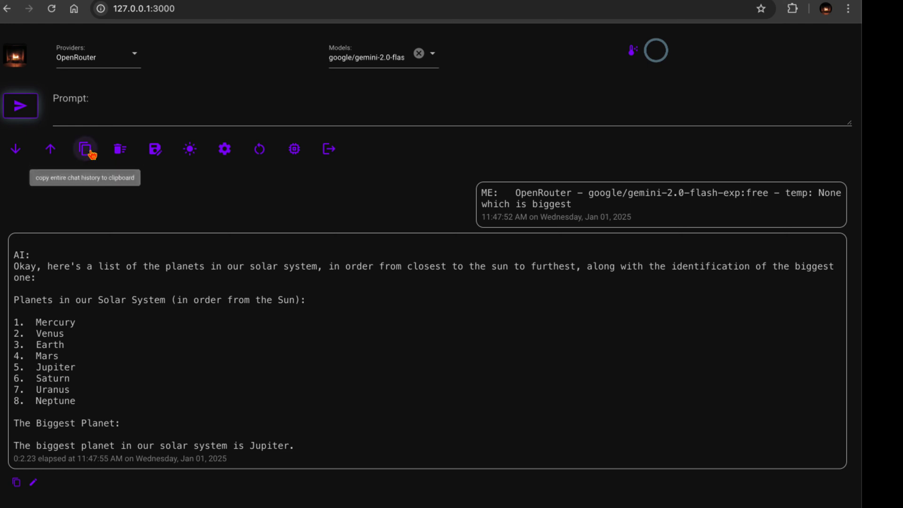
click(84, 148)
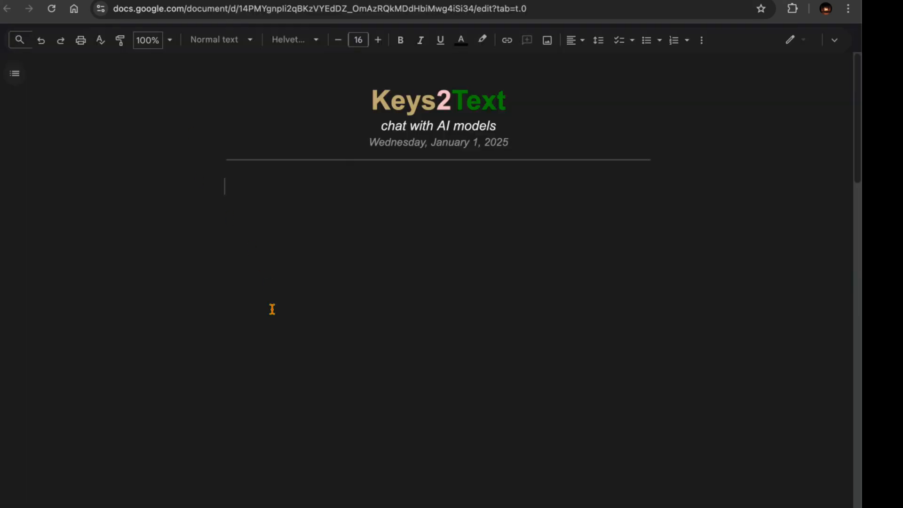
Paste the copied chat history, starting with the Groq planet list, below the title.
scroll(down, 3)
text(list planets)
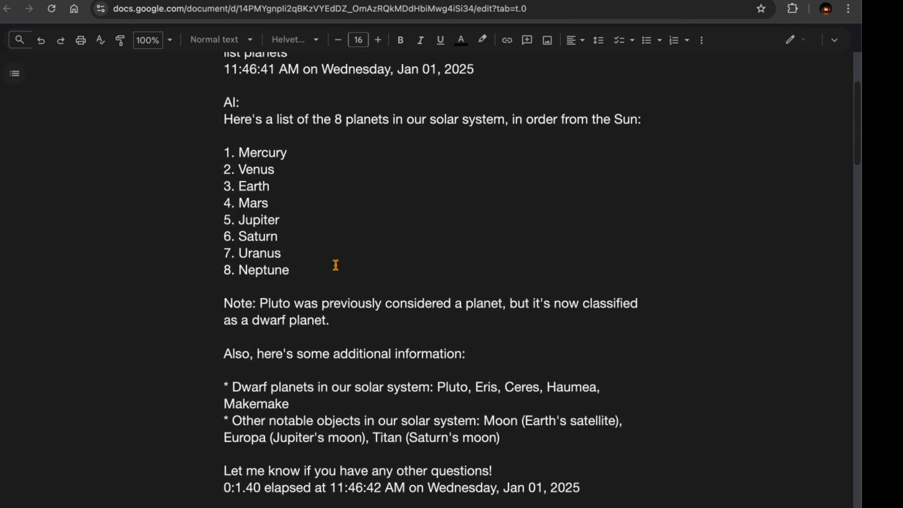
scroll(up, 3)
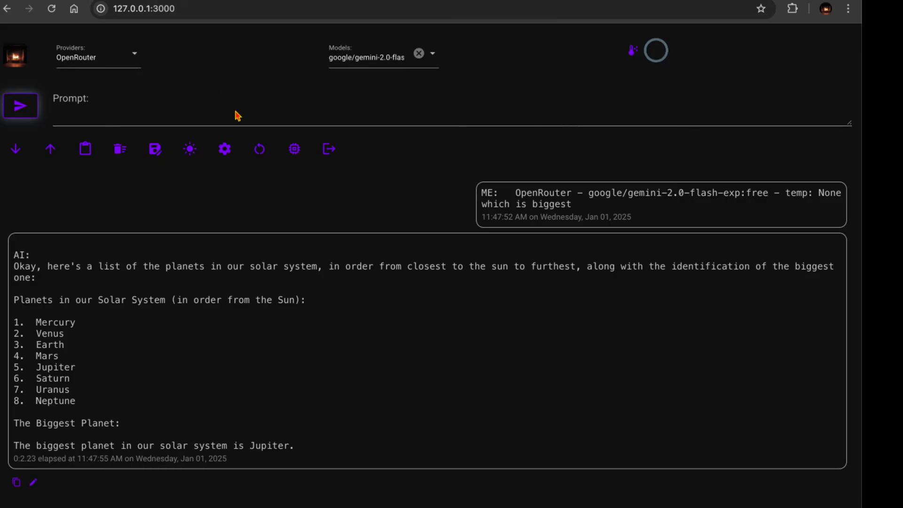
mouse_move(244, 132)
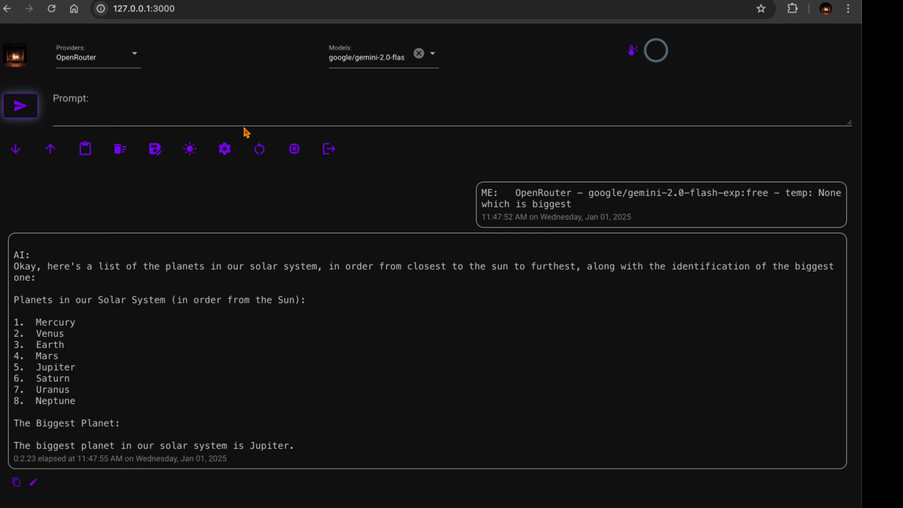
mouse_move(130, 65)
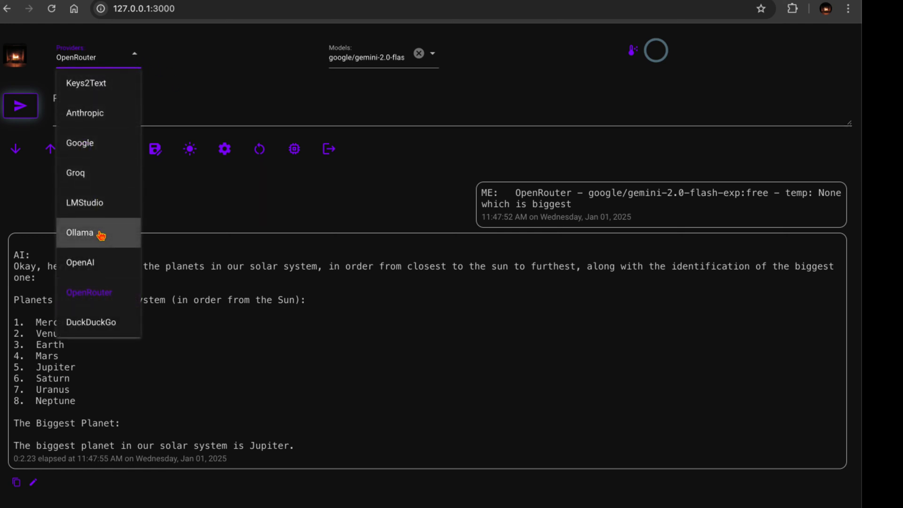
With Ollama's llama3.2:1b, send 'which is 3rd' and get Earth as the third planet.
click(79, 232)
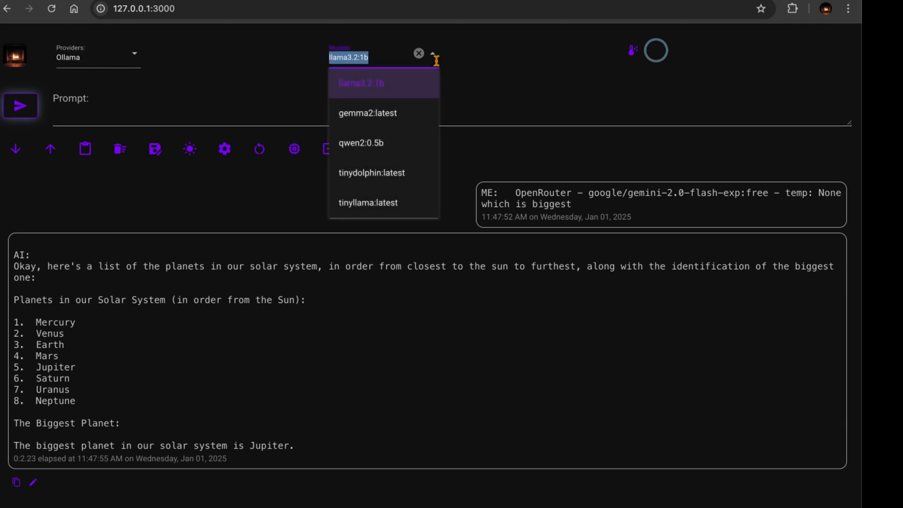
click(361, 83)
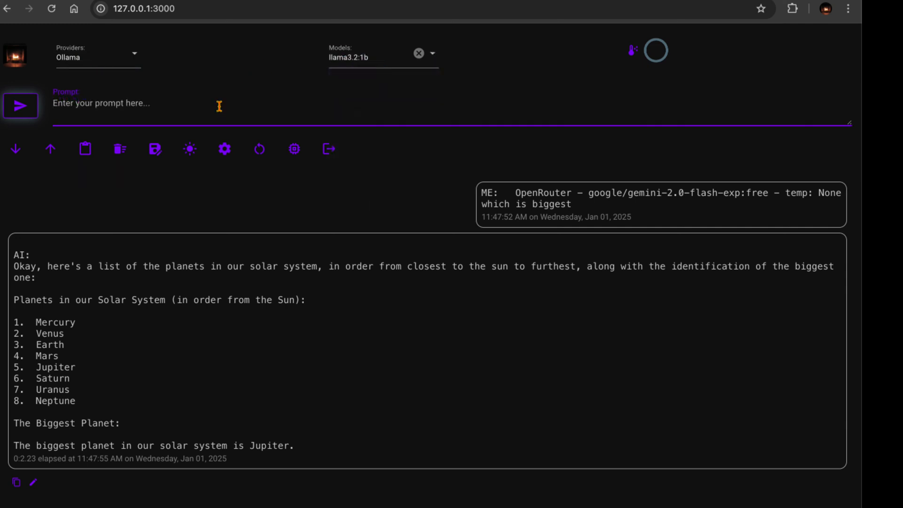
text(which)
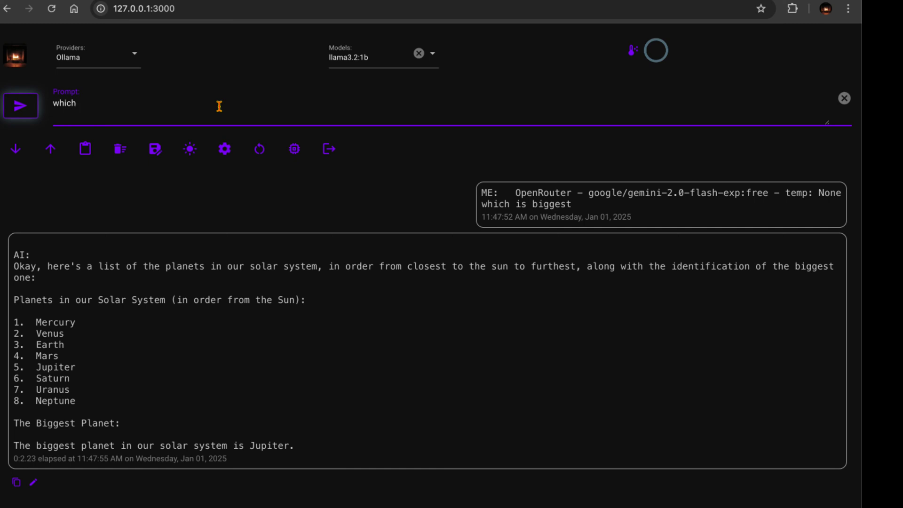
text(is 3rd)
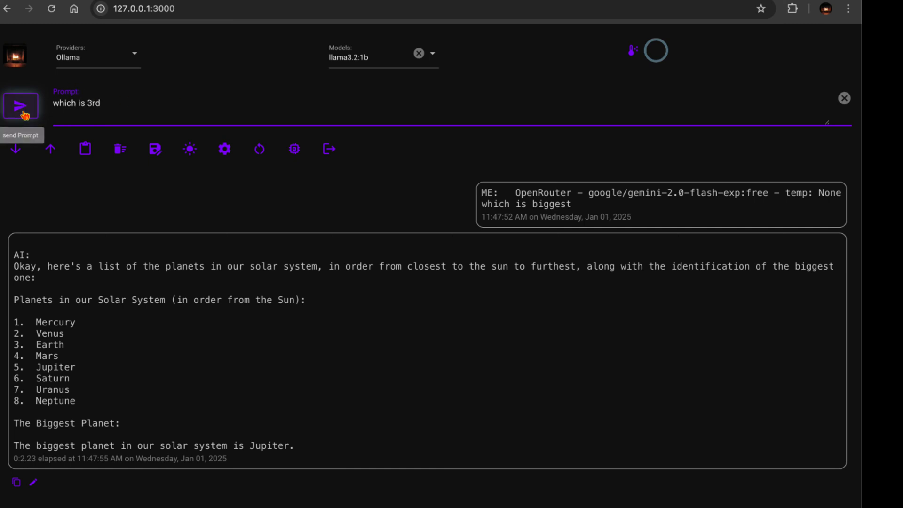
click(21, 106)
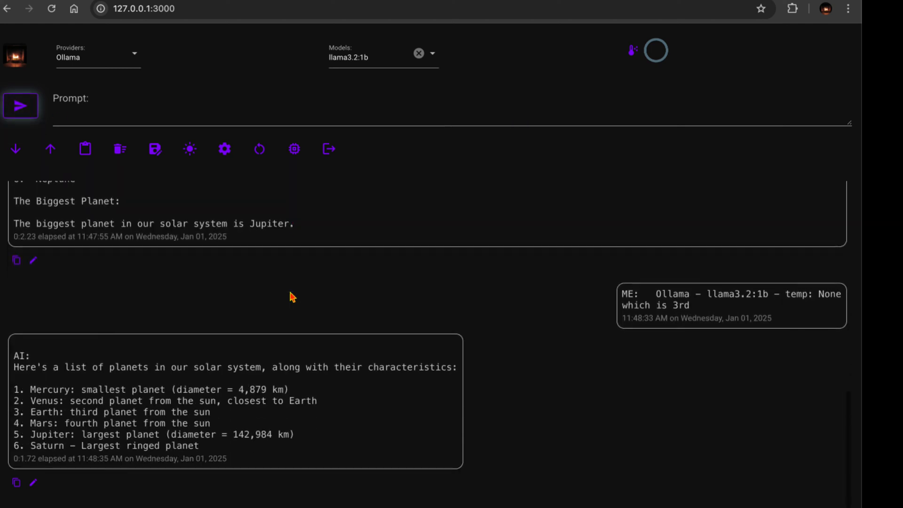
scroll(down, 3)
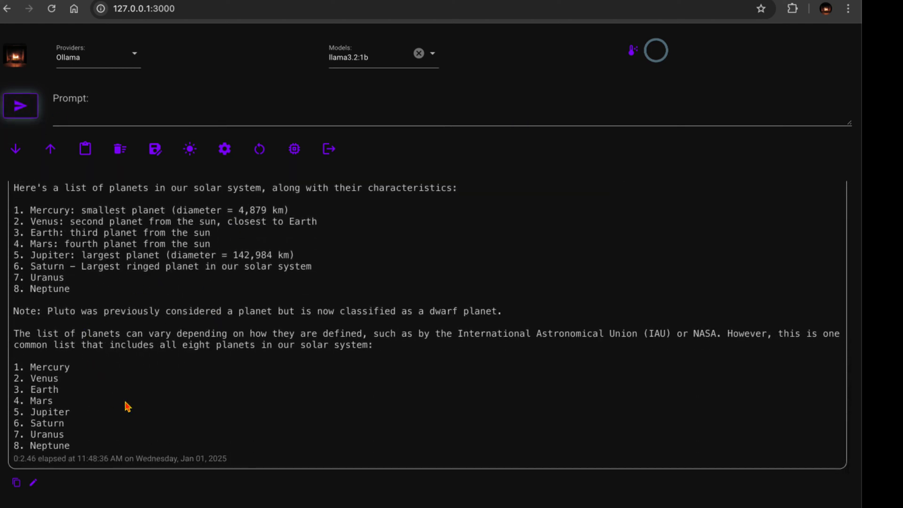
mouse_move(178, 375)
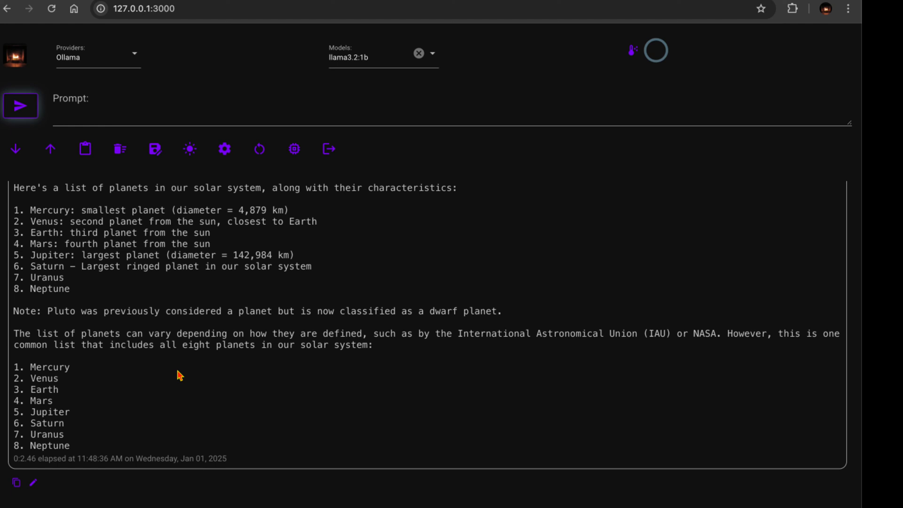